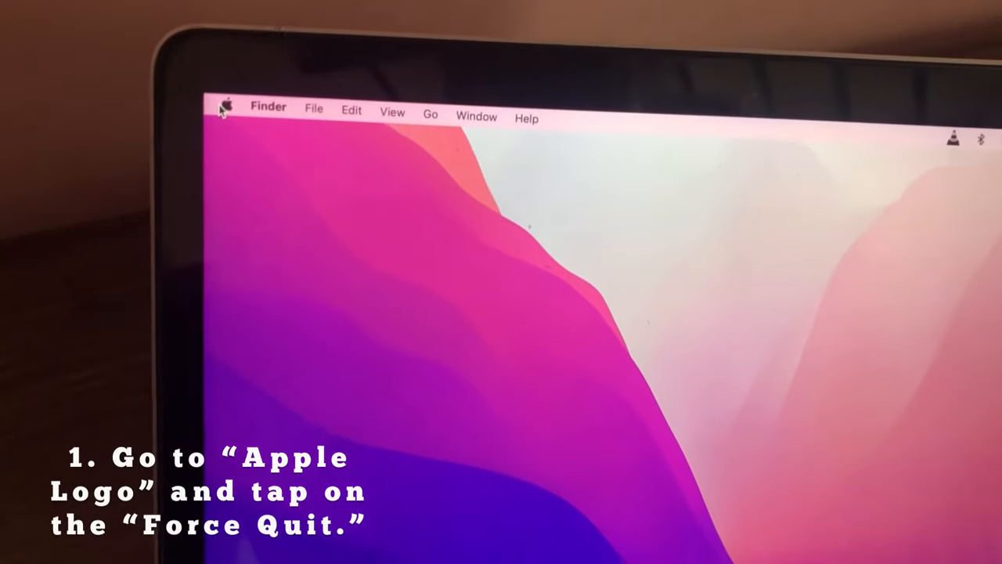
Step: Force Safari to quit via Force Quit Applications, confirm it, and close the window
{"action": "left_click", "coordinate": [227, 107]}
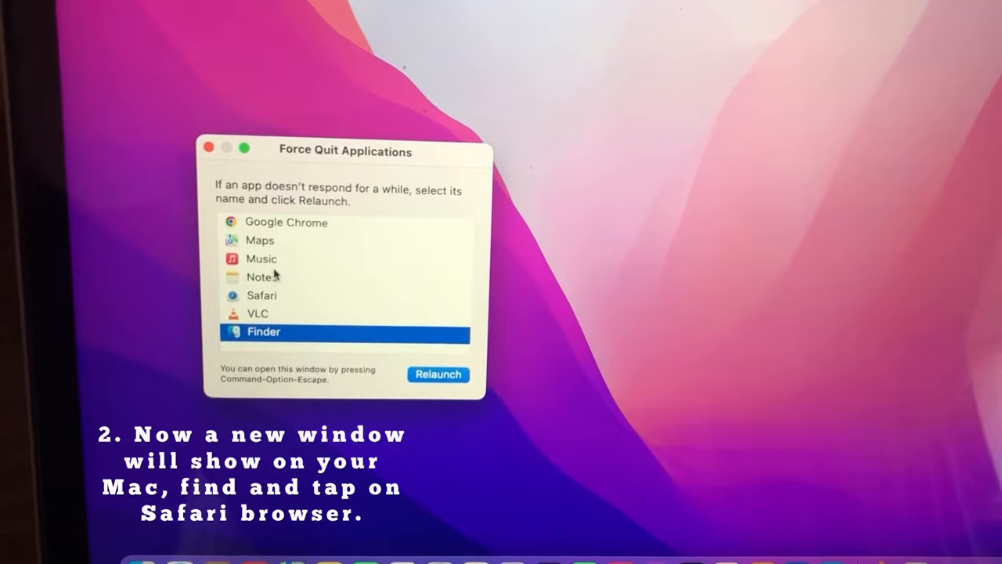
{"action": "left_click", "coordinate": [263, 295]}
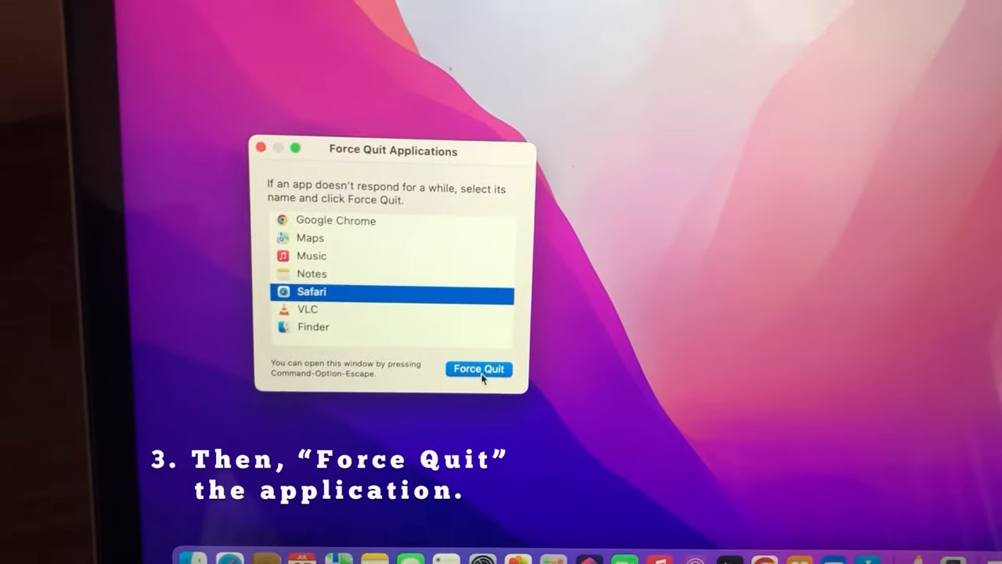
{"action": "left_click", "coordinate": [479, 369]}
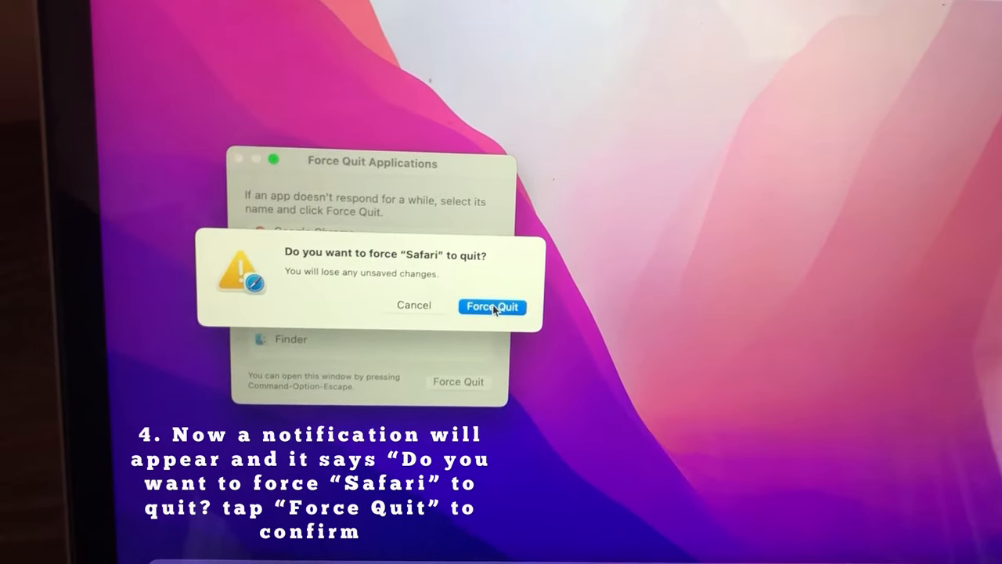
{"action": "left_click", "coordinate": [492, 305]}
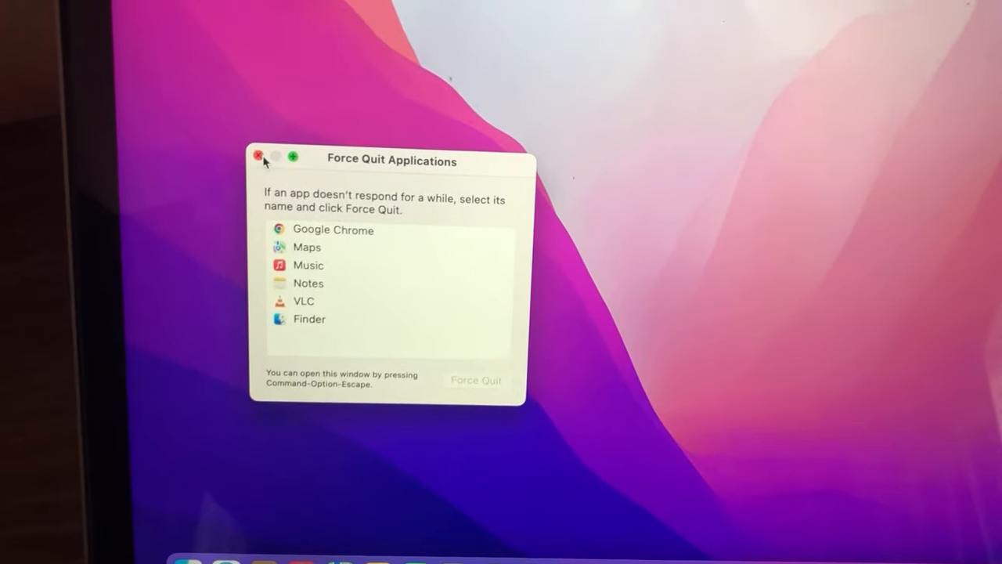
{"action": "left_click", "coordinate": [258, 157]}
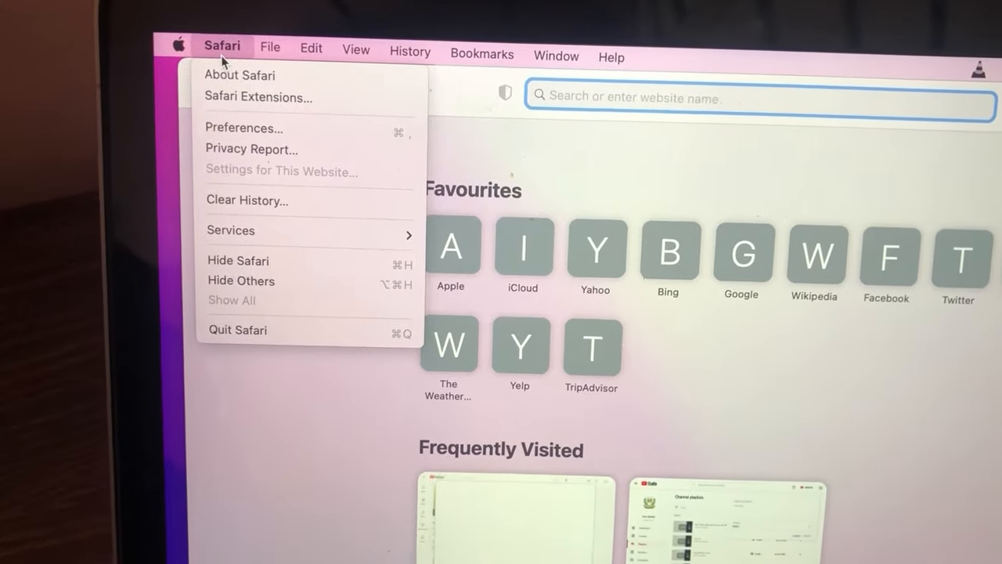
{"action": "mouse_move", "coordinate": [251, 112]}
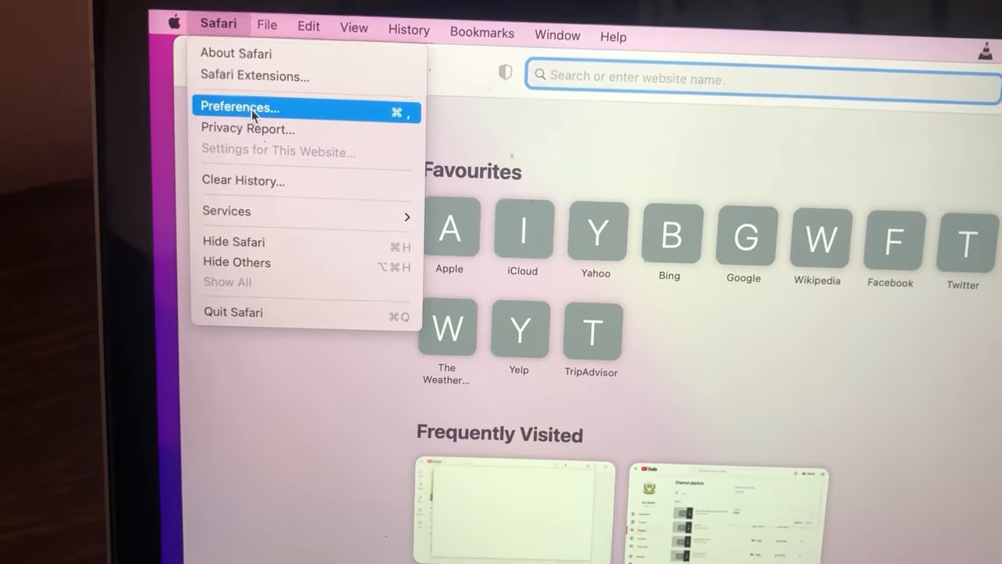
Step: Show Safari's Preferences on the Privacy section with cookies and website data options
{"action": "left_click", "coordinate": [238, 106]}
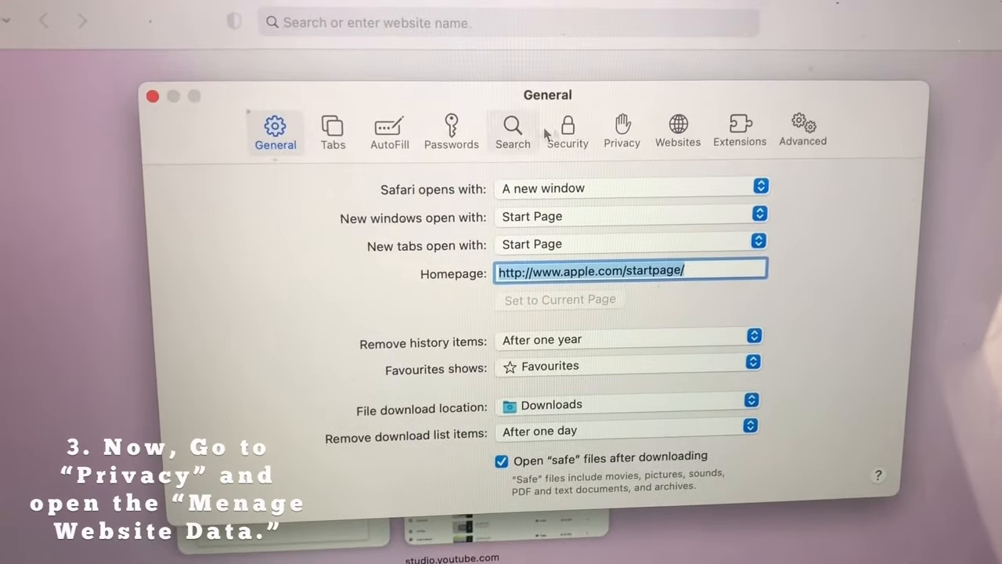
{"action": "left_click", "coordinate": [620, 128]}
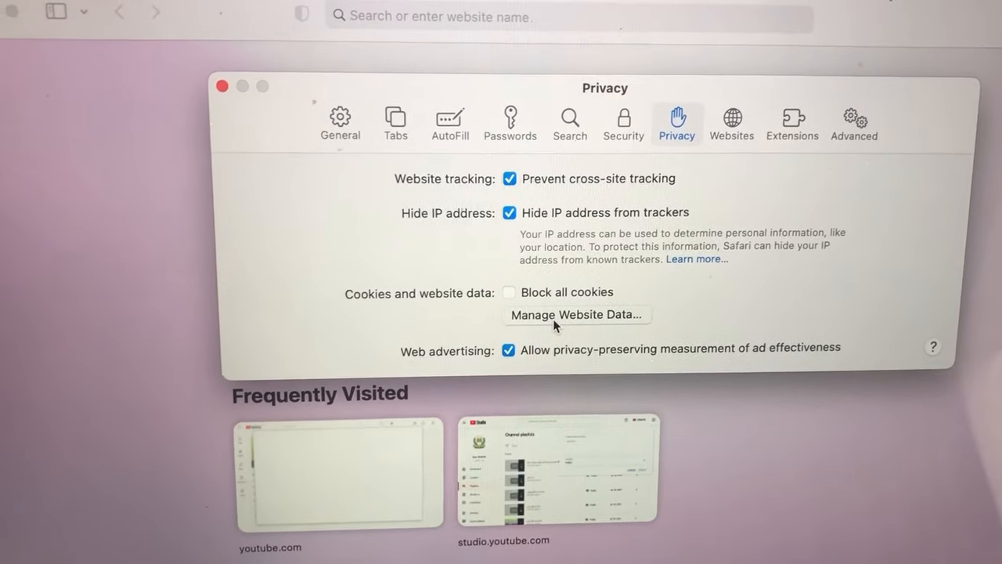
Step: In Manage Website Data, search 'yo' and remove the youtube.com entry
{"action": "left_click", "coordinate": [576, 313]}
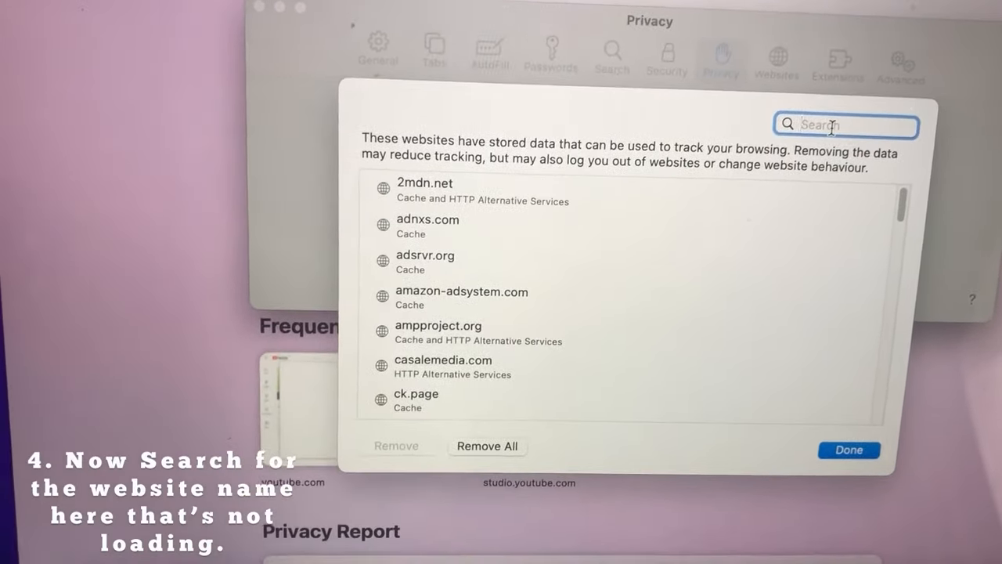
{"action": "type", "text": "yout"}
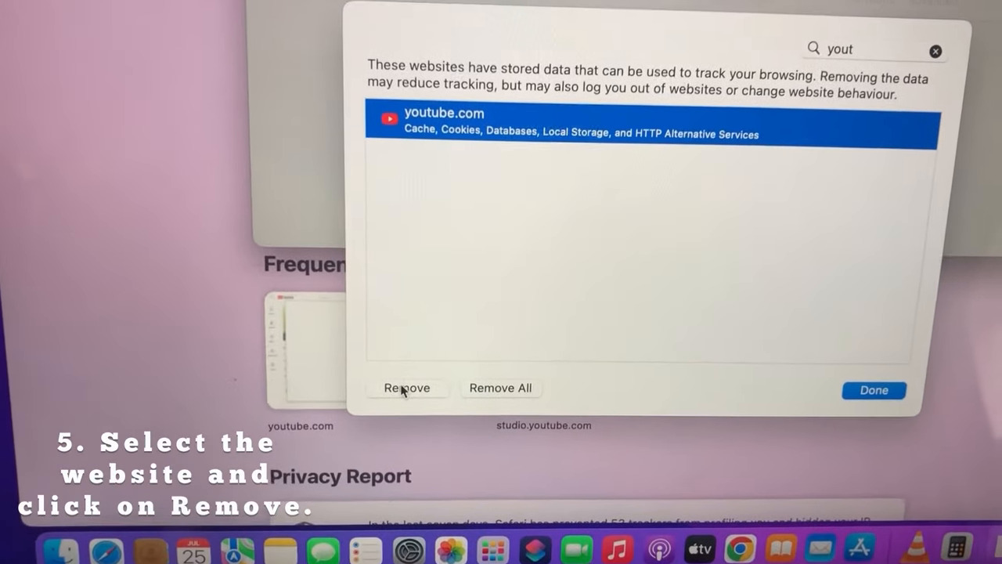
{"action": "left_click", "coordinate": [407, 389]}
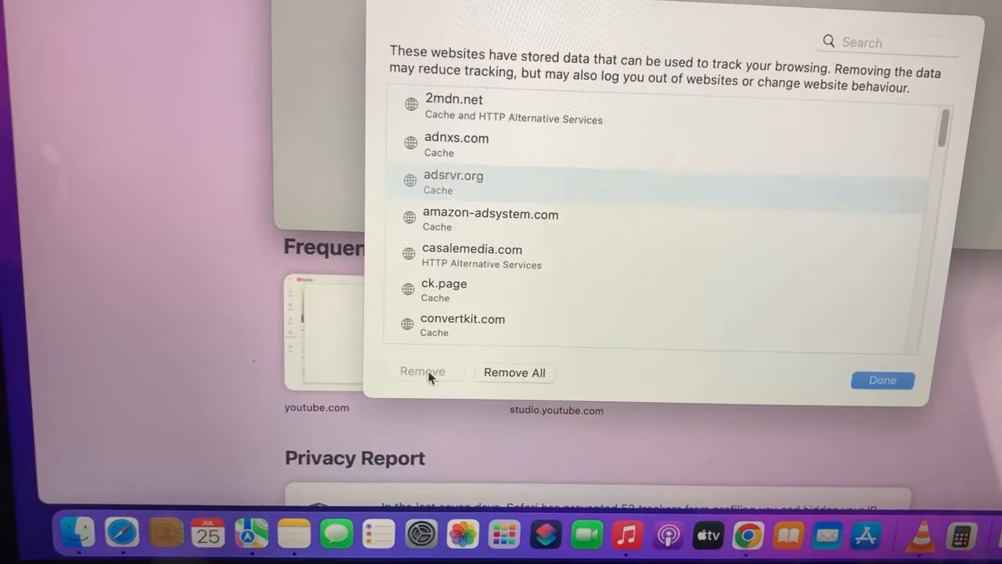
Step: Remove adsrvr.org's data, then Remove All remaining website data, confirm, and finish with Done
{"action": "left_click", "coordinate": [423, 370]}
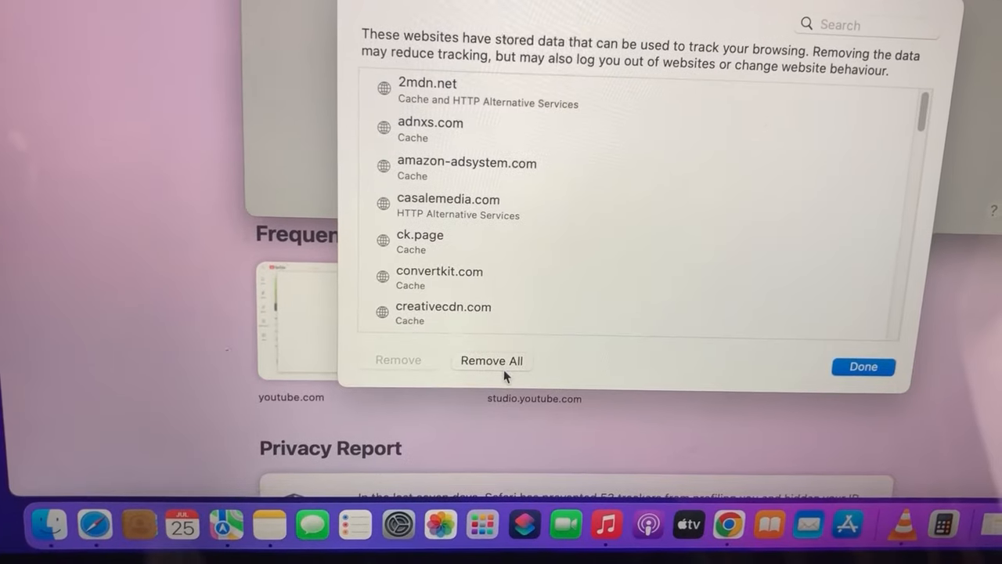
{"action": "left_click", "coordinate": [492, 360]}
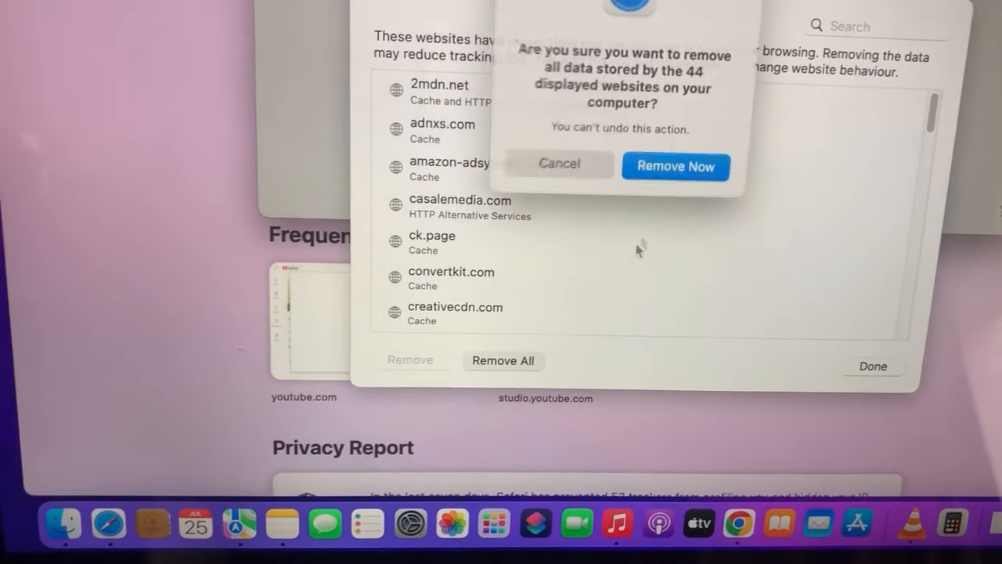
{"action": "left_click", "coordinate": [559, 165]}
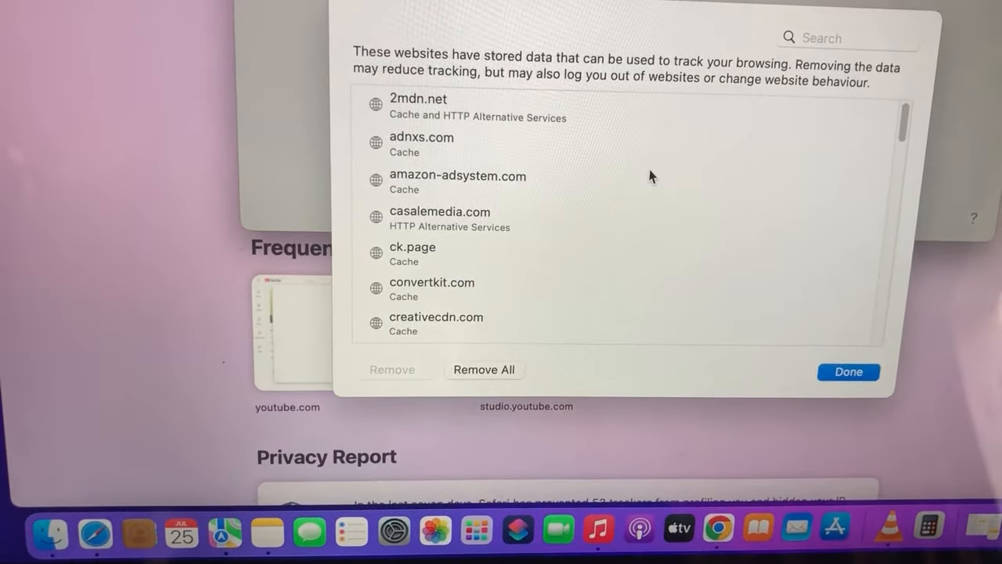
{"action": "left_click", "coordinate": [484, 369]}
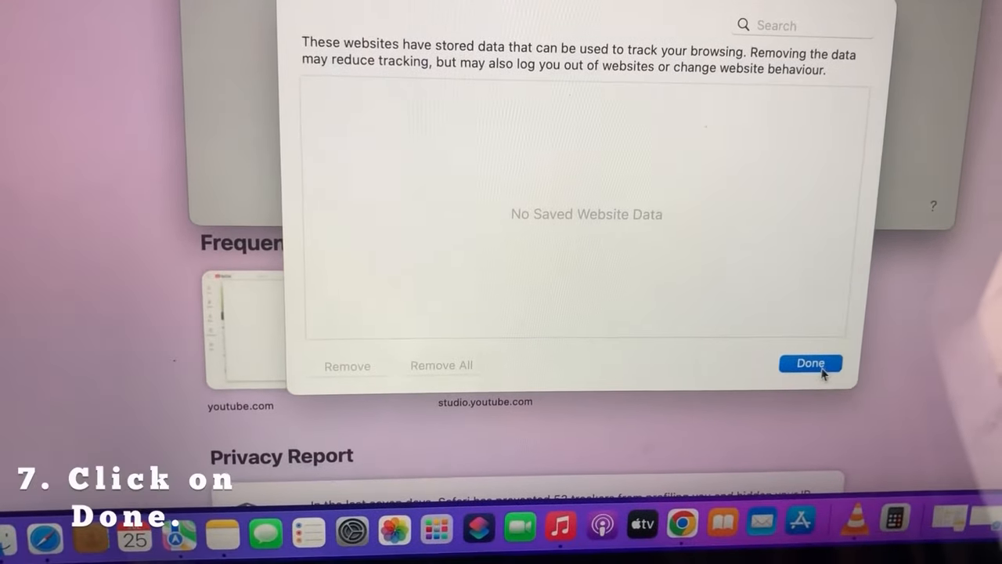
{"action": "left_click", "coordinate": [811, 363]}
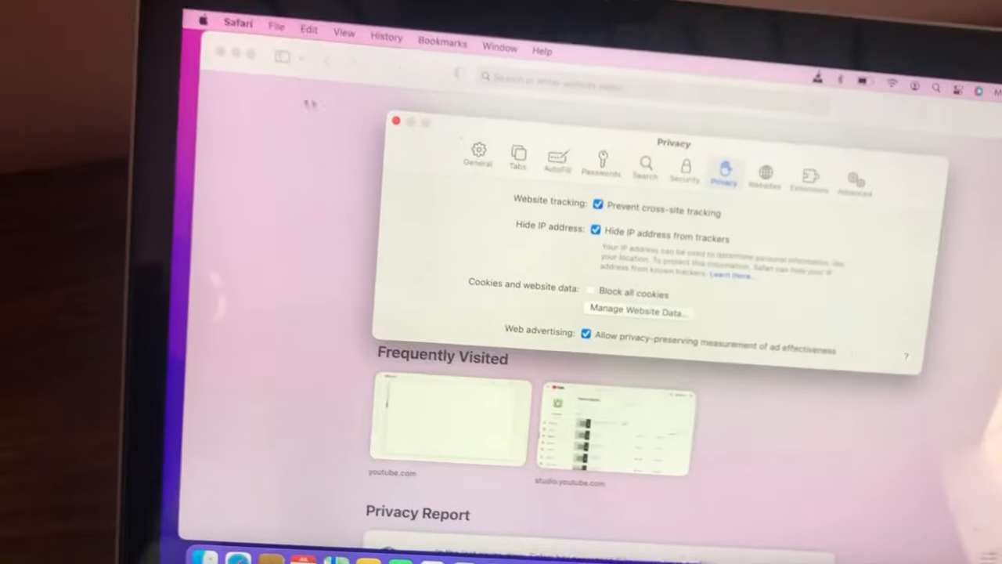
{"action": "left_click", "coordinate": [398, 122]}
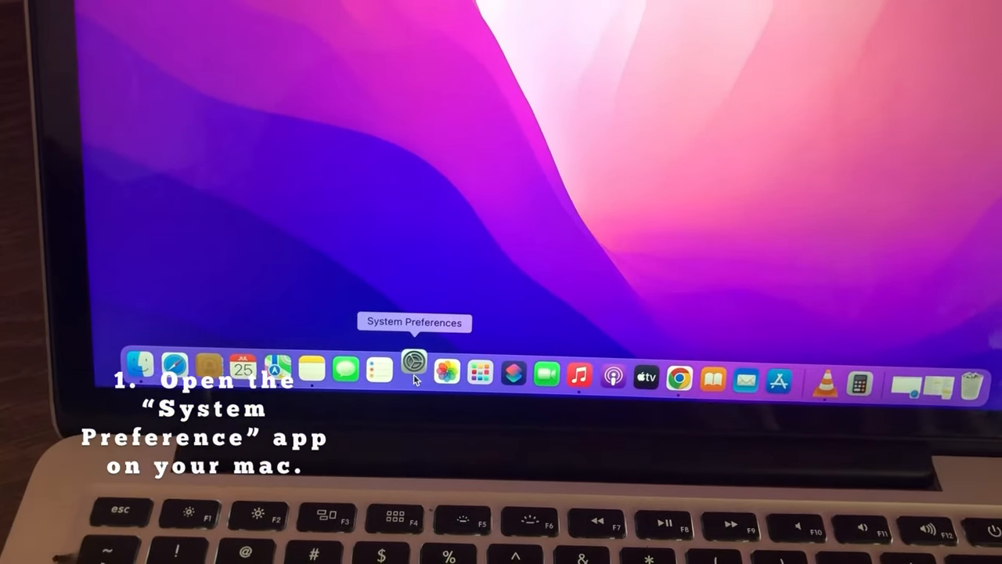
Step: Launch System Preferences from the Dock and go to the Network pane showing Wi-Fi
{"action": "left_click", "coordinate": [413, 363]}
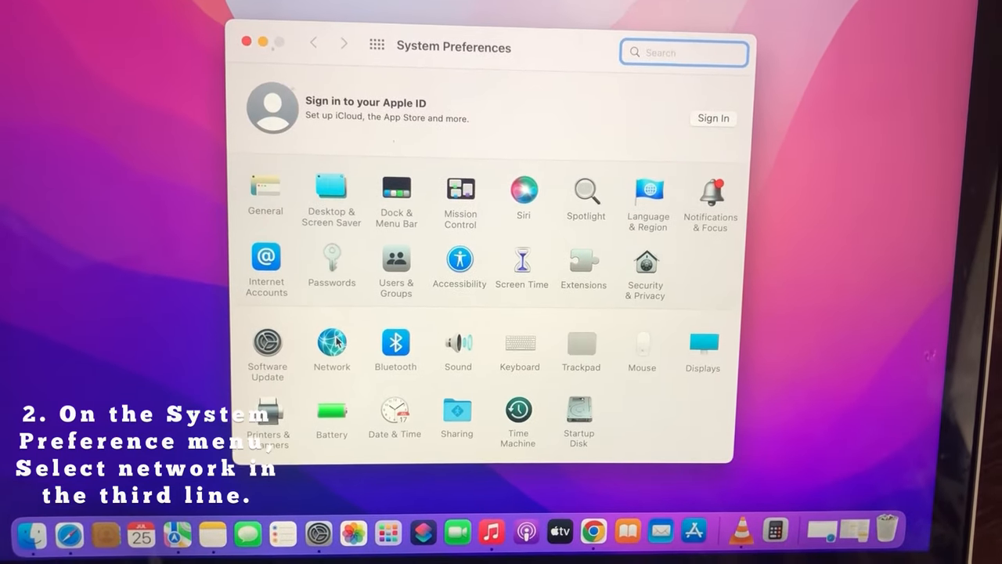
{"action": "left_click", "coordinate": [332, 346]}
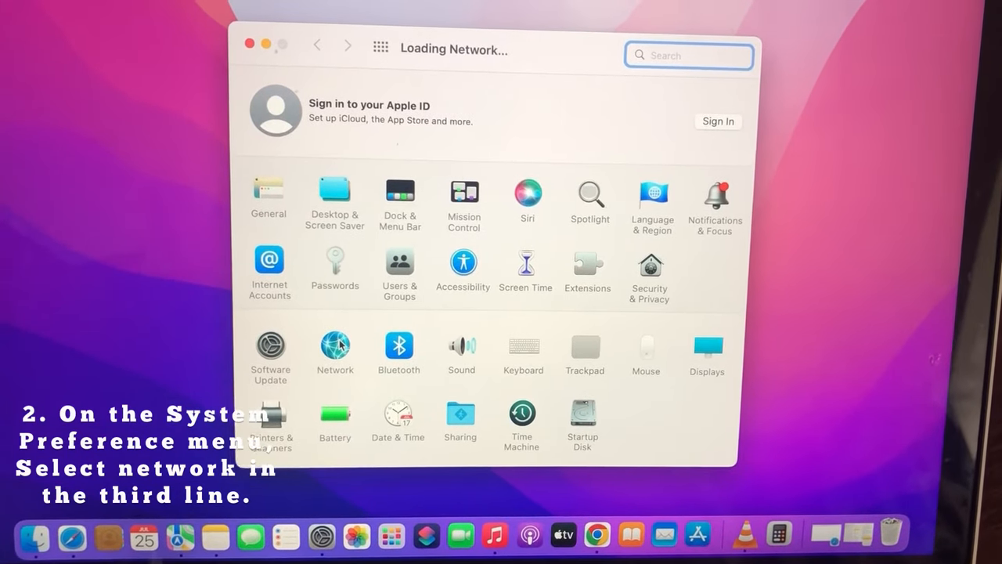
{"action": "left_click", "coordinate": [335, 347]}
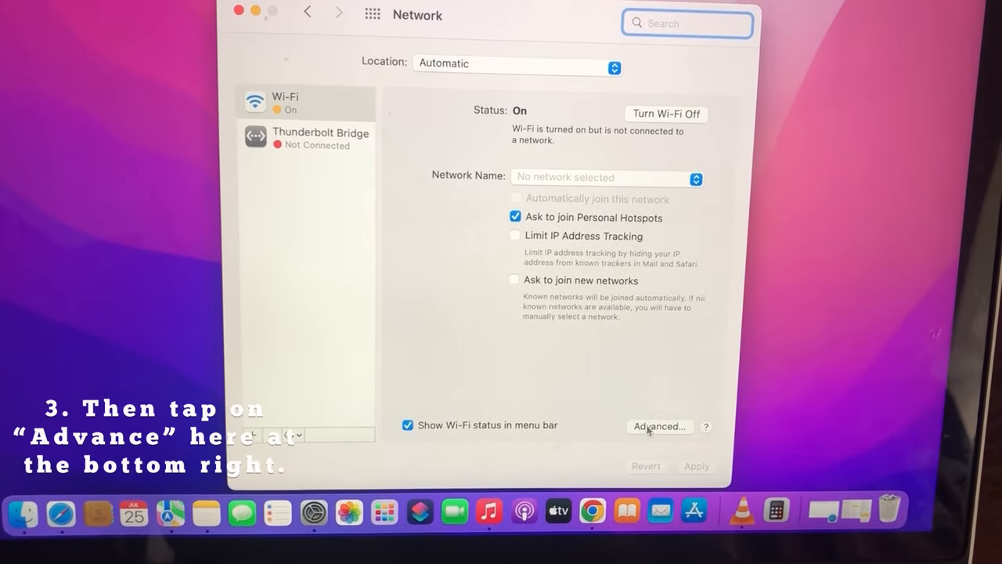
Step: In Wi-Fi Advanced Proxies, uncheck SOCKS Proxy, confirm with OK and Apply
{"action": "left_click", "coordinate": [657, 425]}
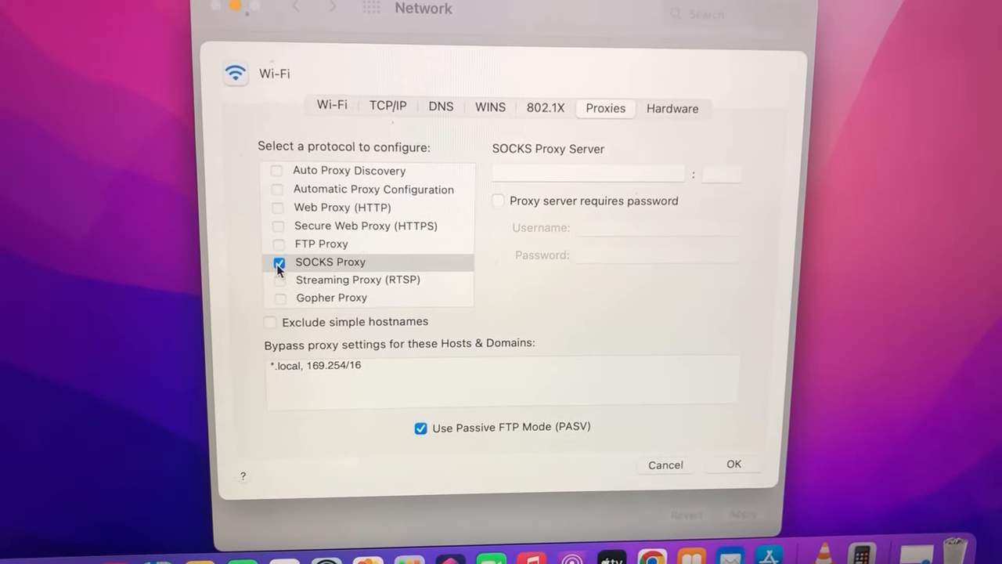
{"action": "left_click", "coordinate": [279, 262]}
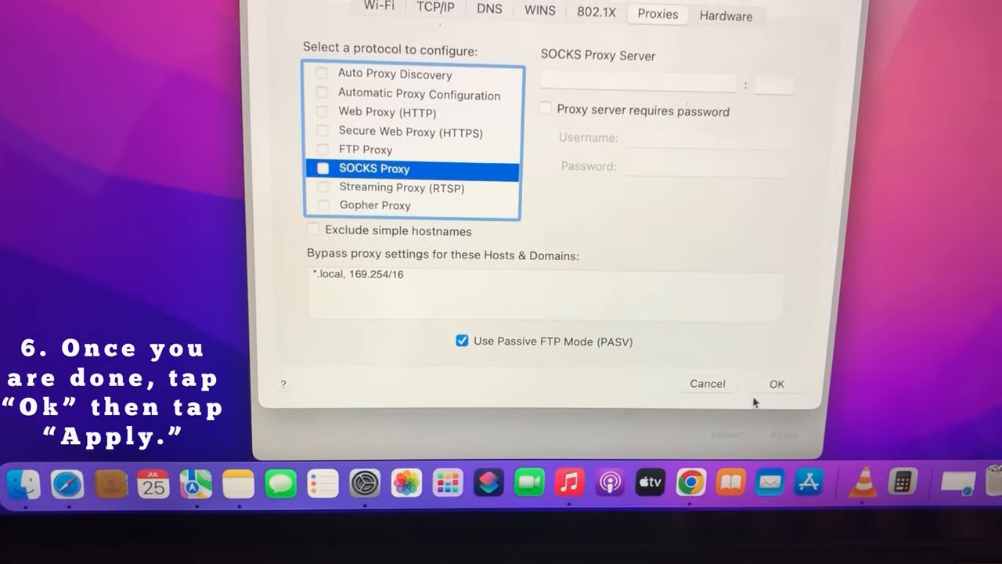
{"action": "left_click", "coordinate": [777, 383]}
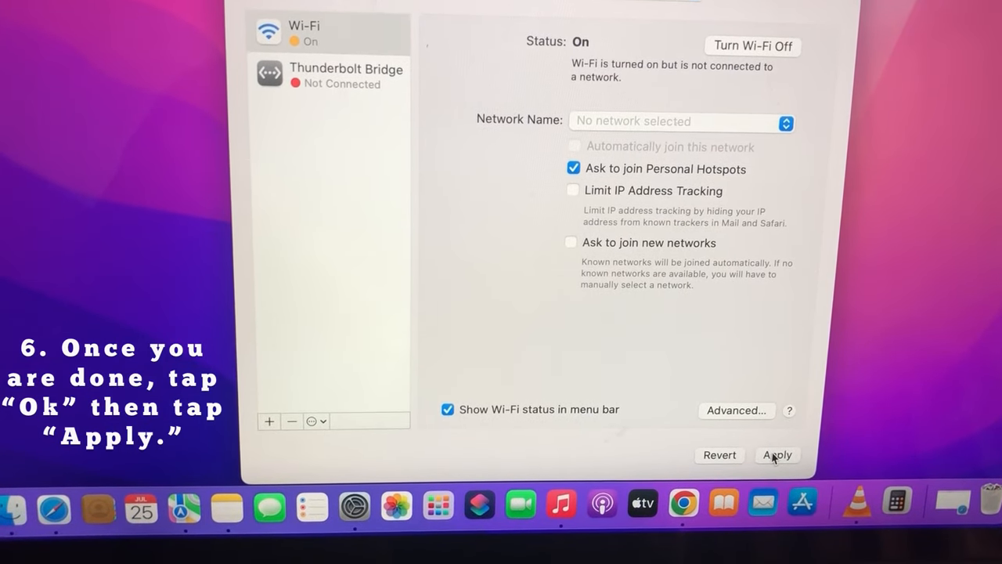
{"action": "left_click", "coordinate": [776, 455]}
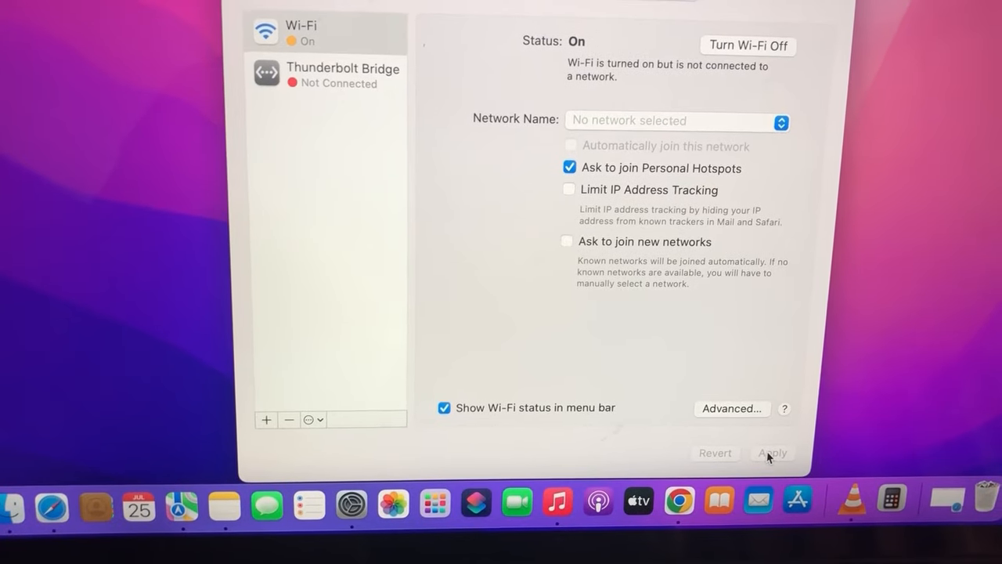